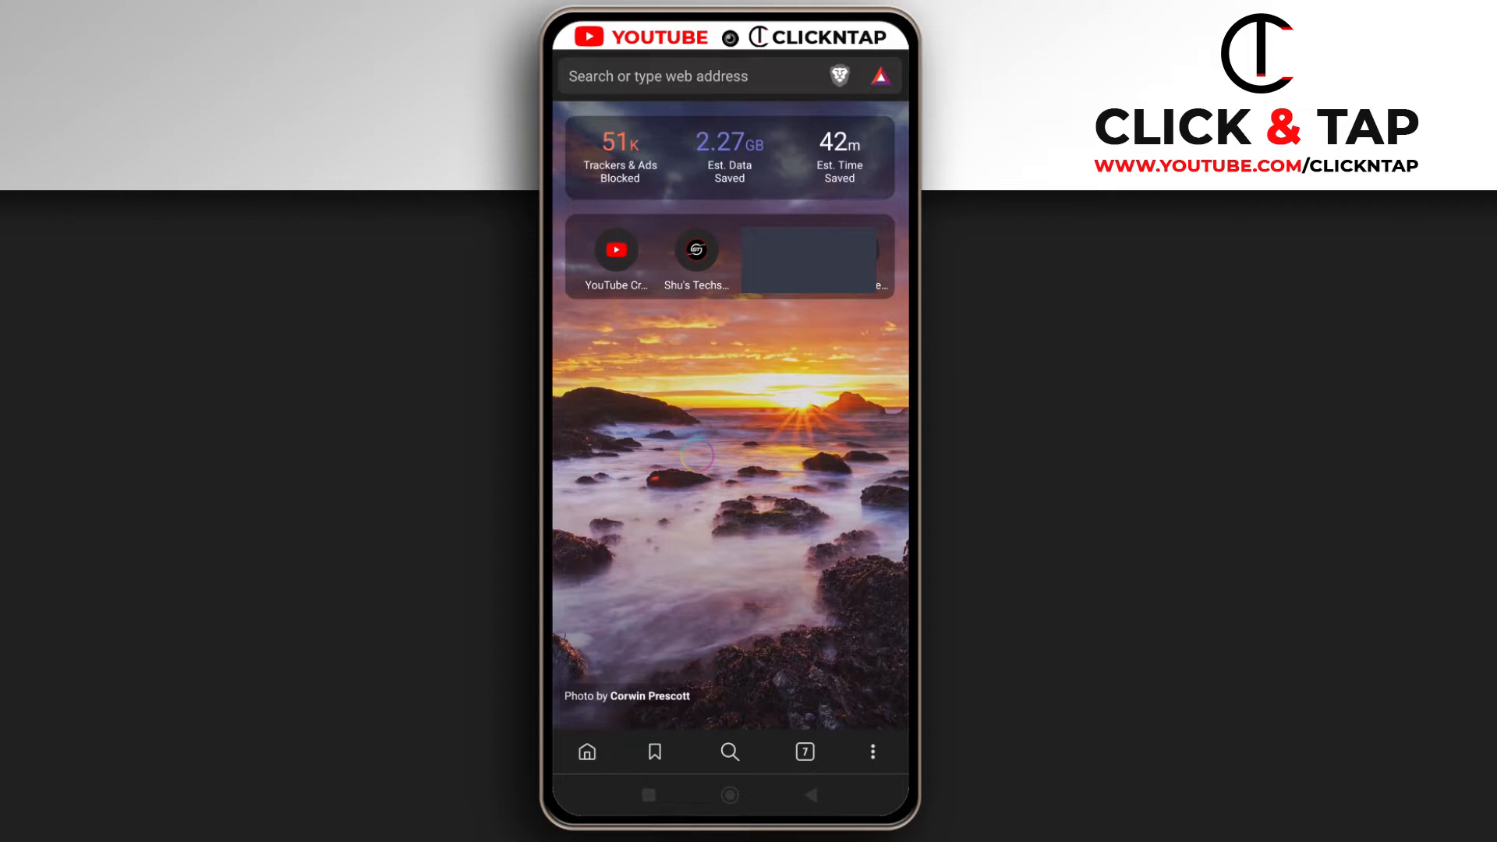
Step: Bring up Brave's three-dot main menu from the bottom toolbar
left_click(871, 751)
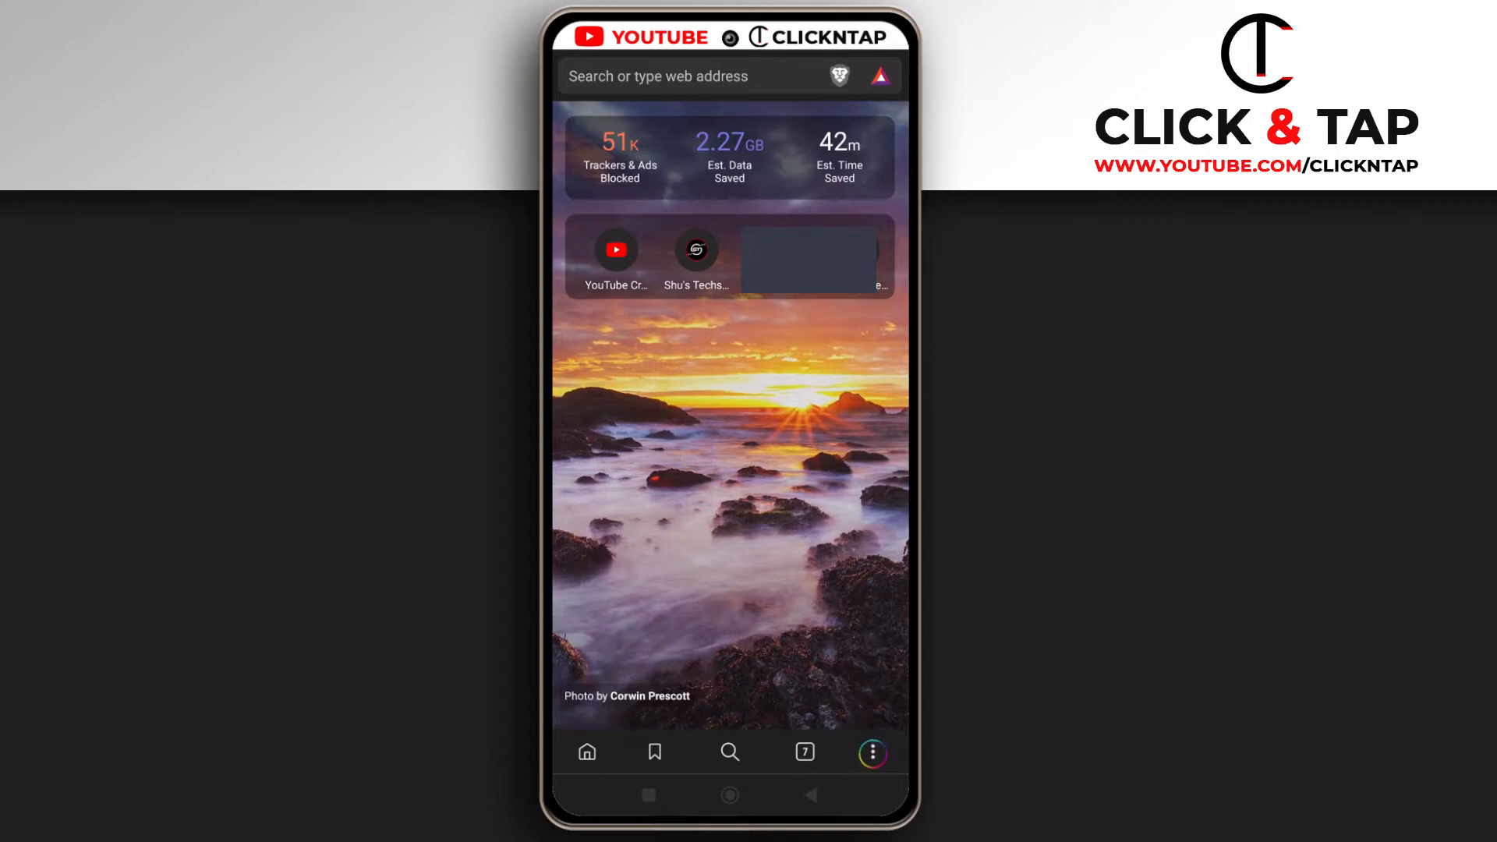
left_click(870, 751)
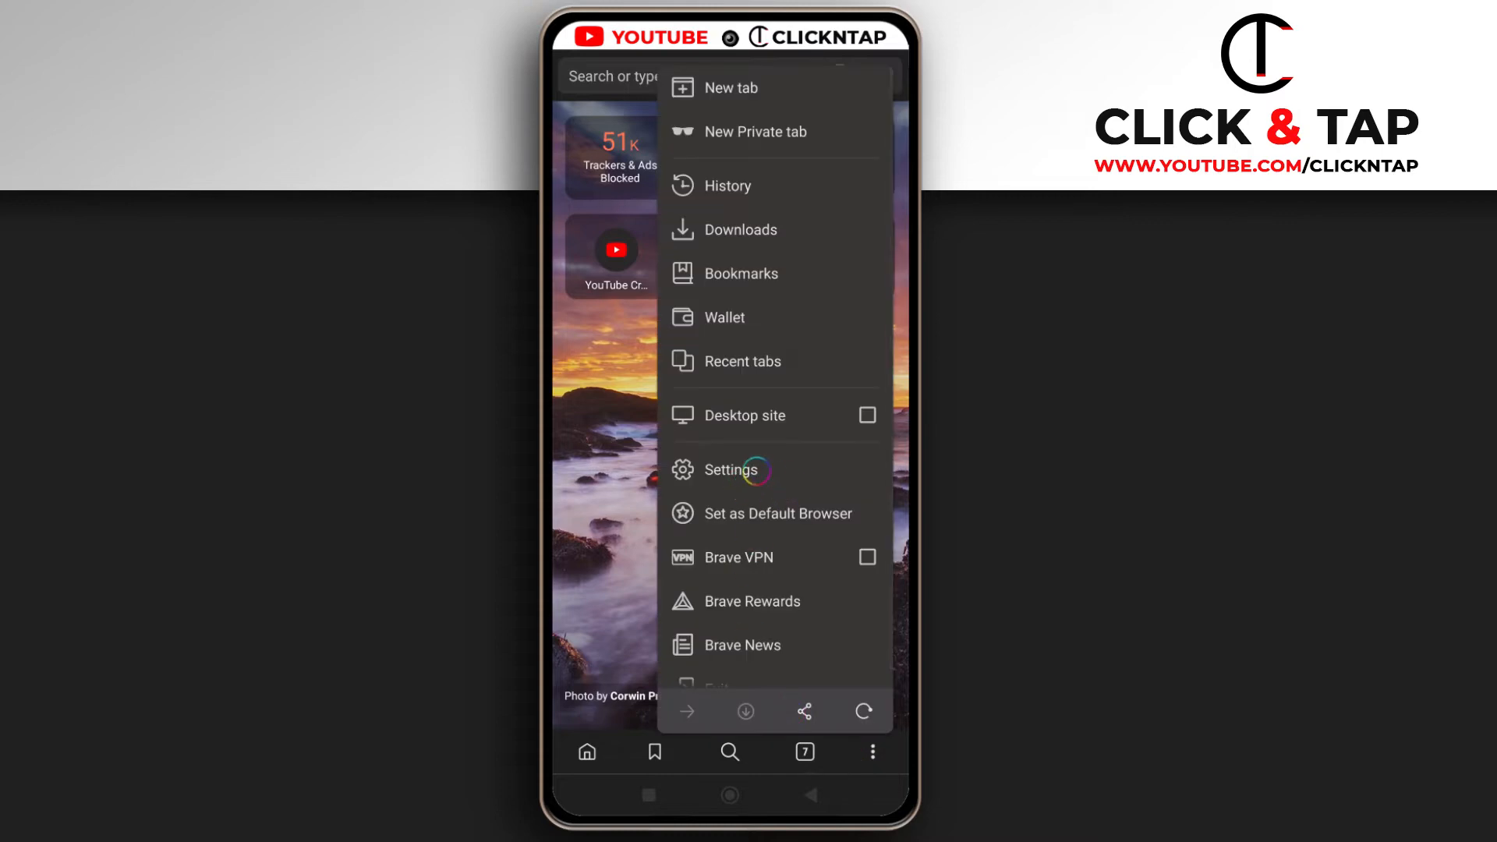
Step: Go into Settings and then the Search engines page under General
left_click(725, 469)
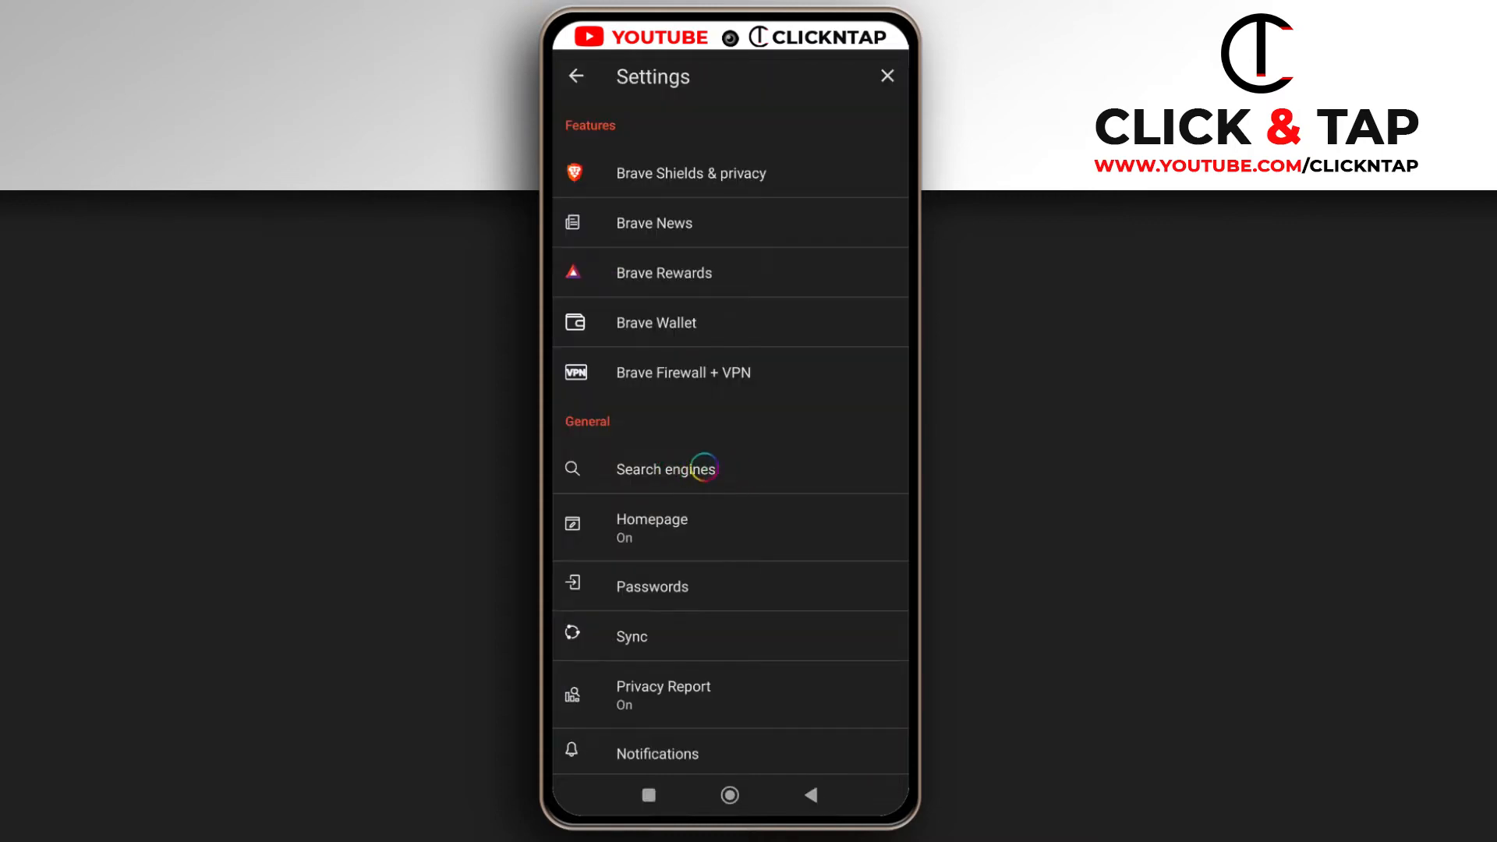
left_click(666, 468)
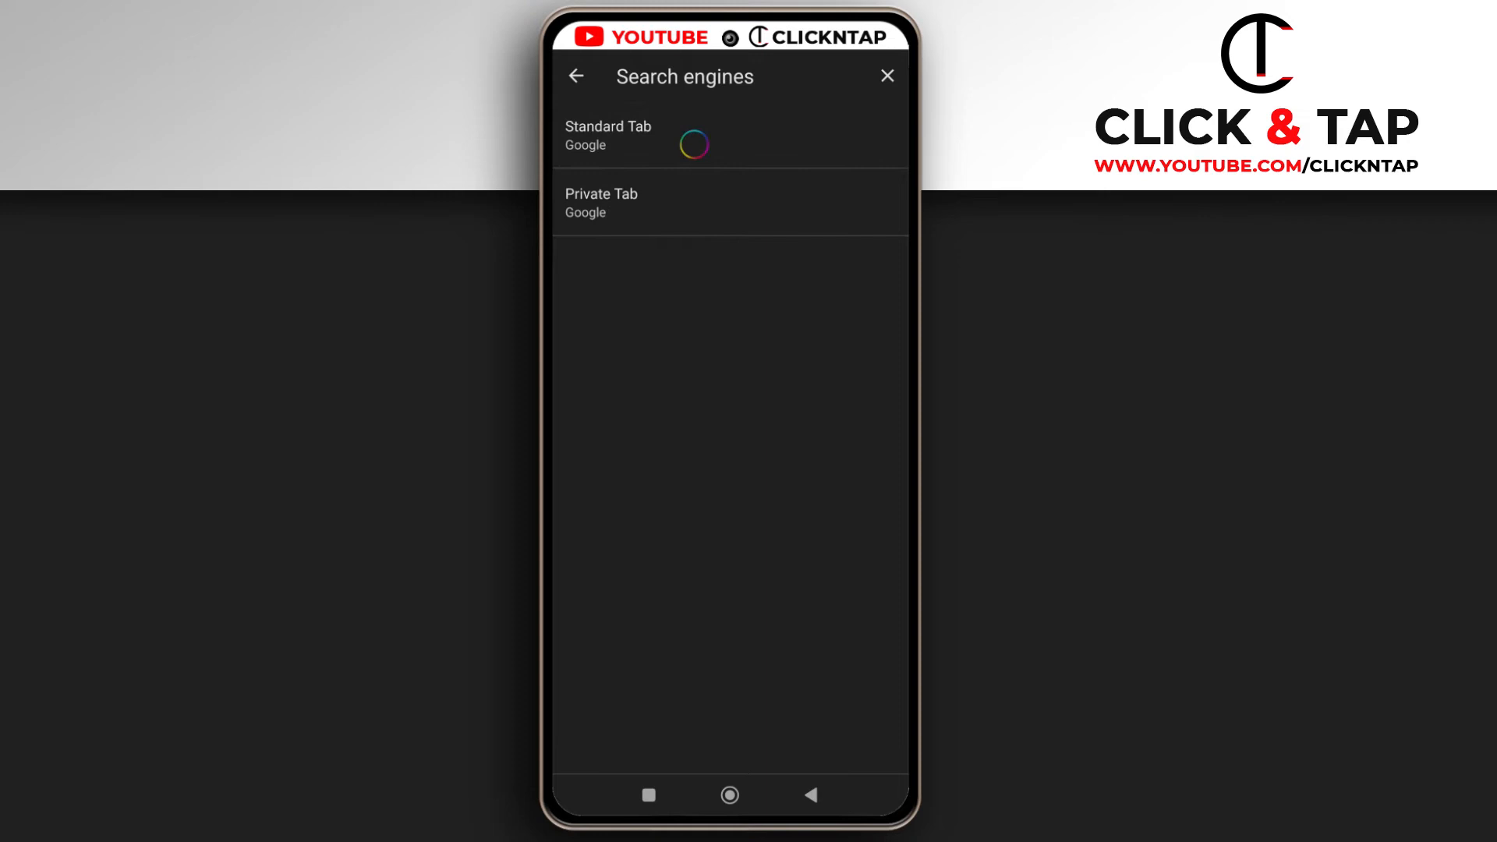
Step: View the Standard Tab engine list, keeping Google selected
left_click(606, 134)
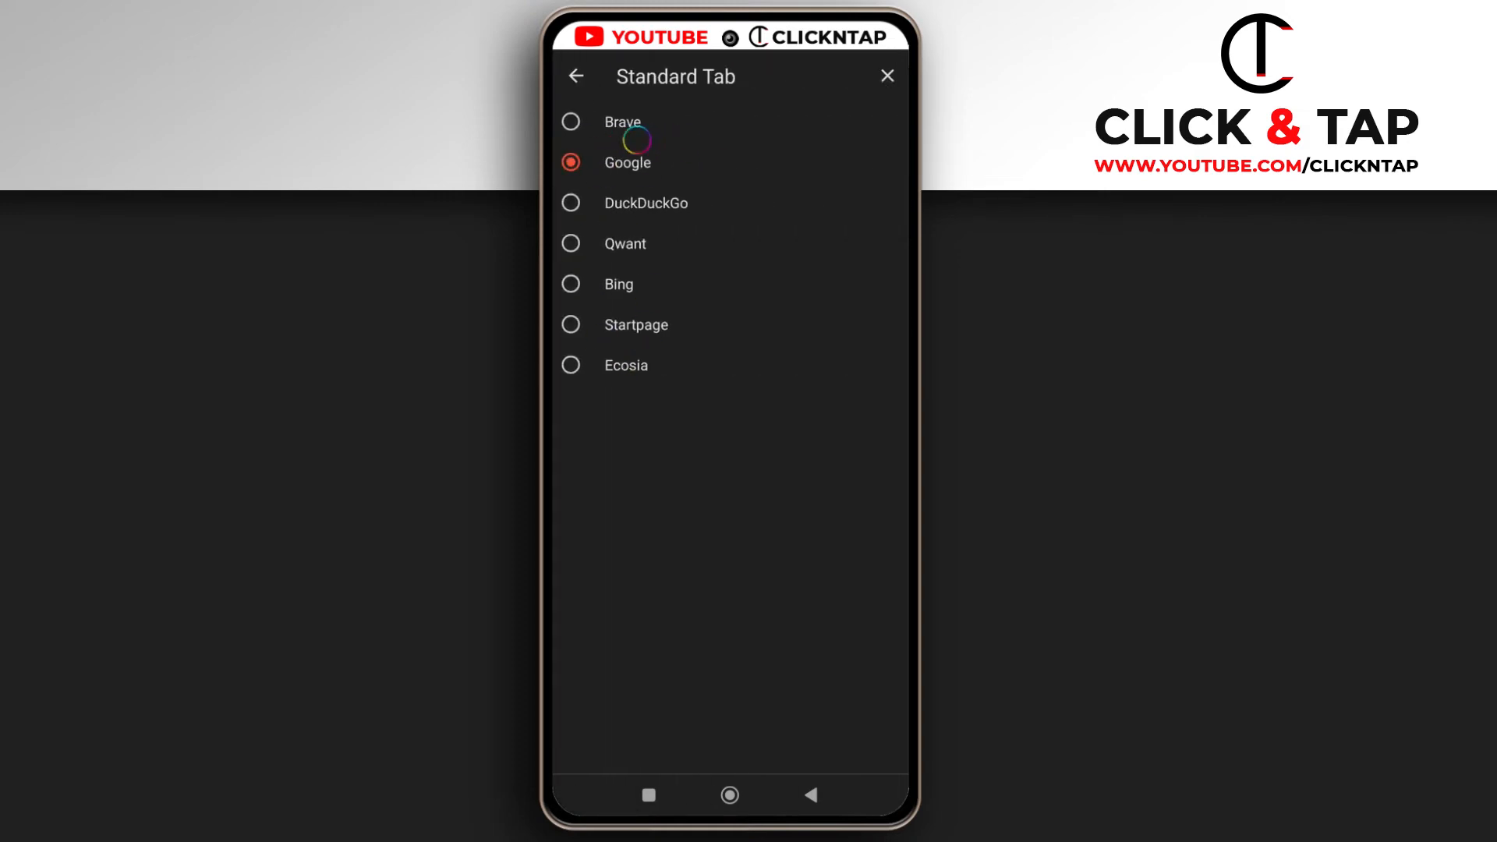
mouse_move(725, 302)
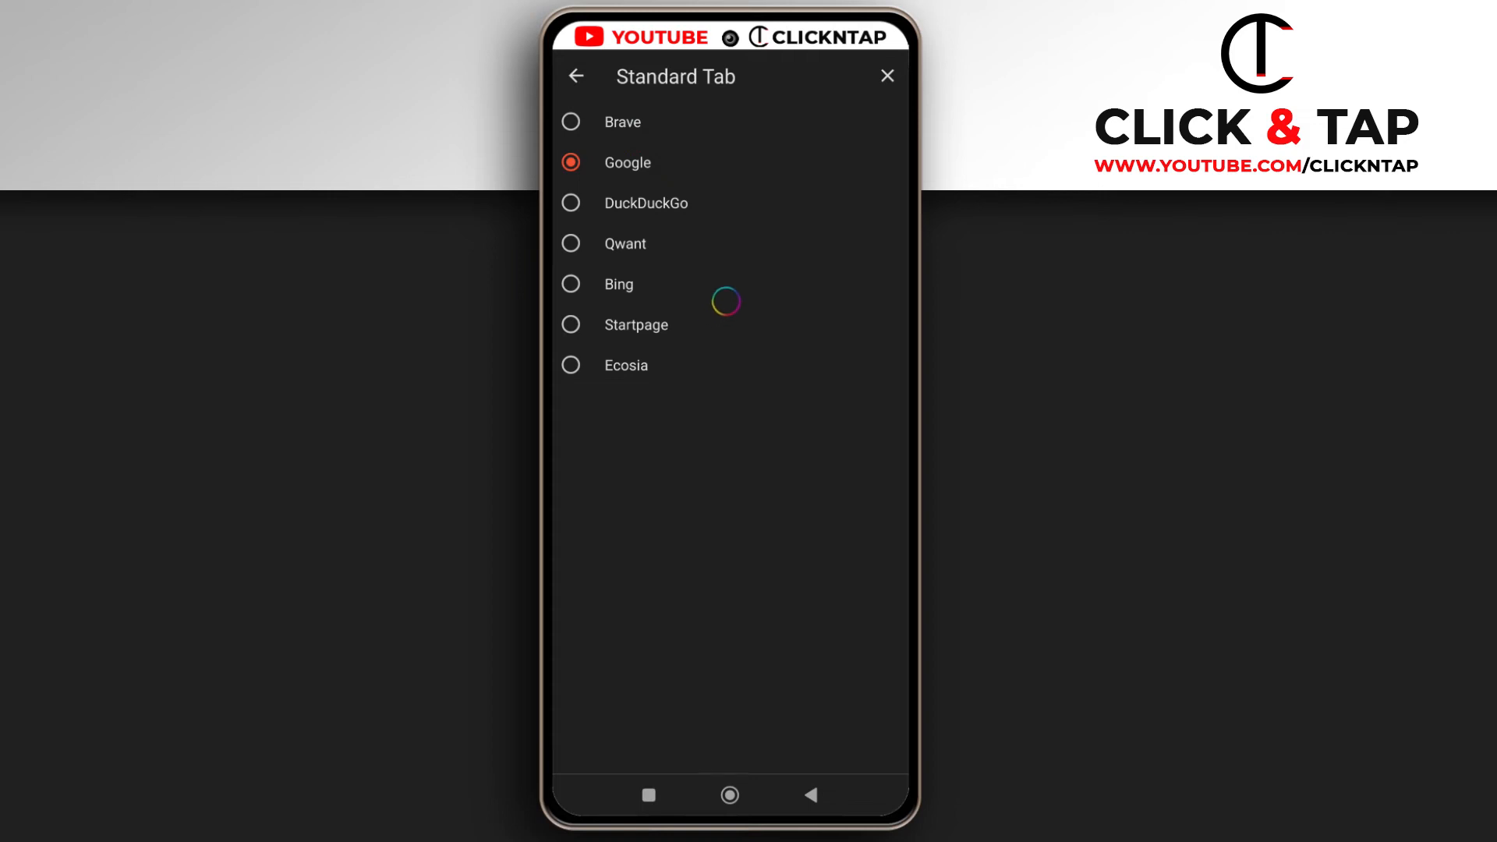
mouse_move(657, 155)
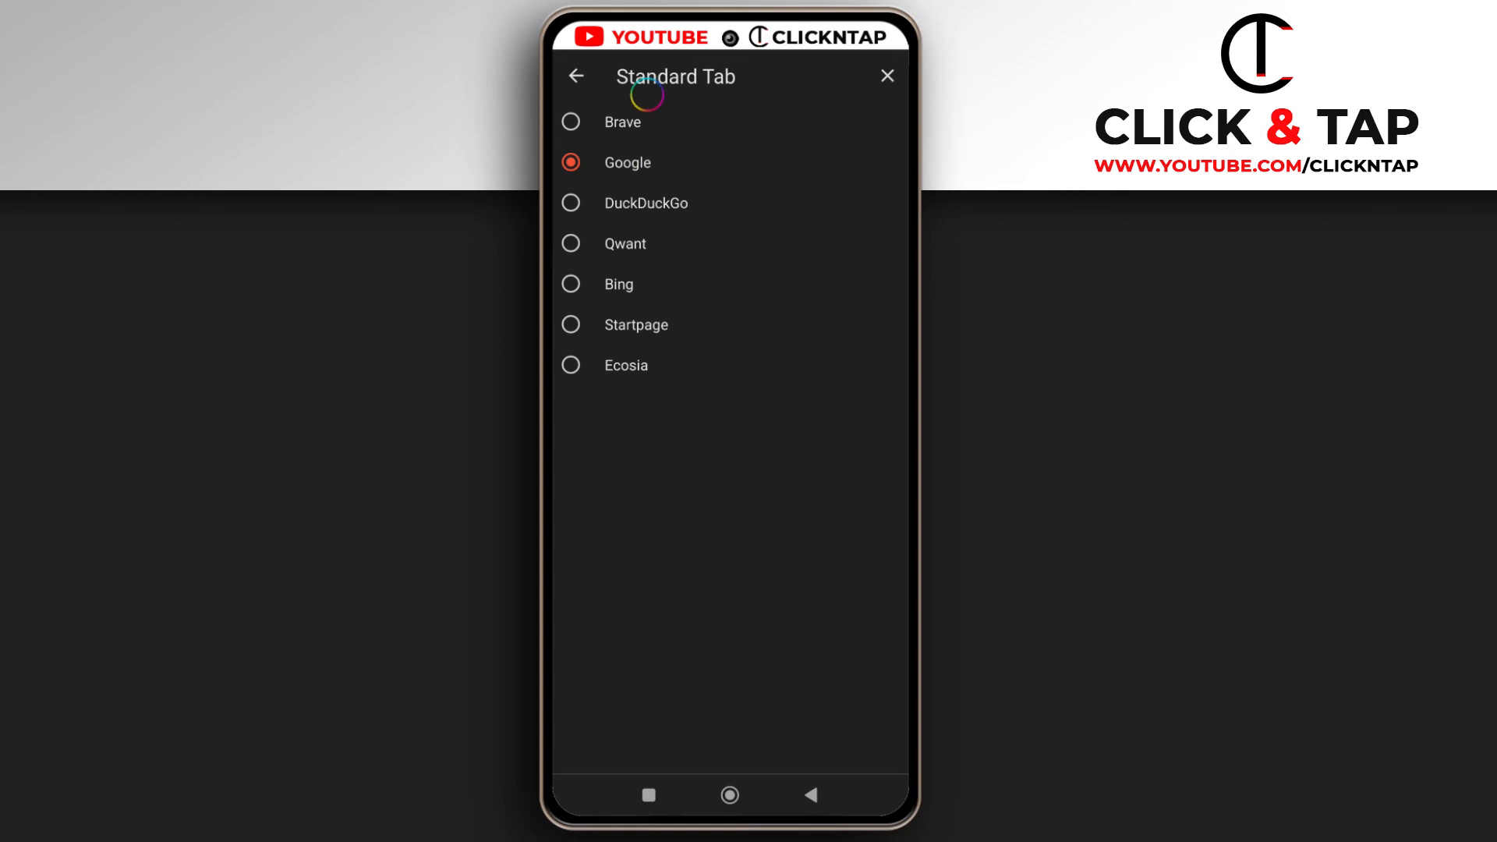
Step: Return to Search engines and choose Bing as the Private Tab engine
left_click(575, 75)
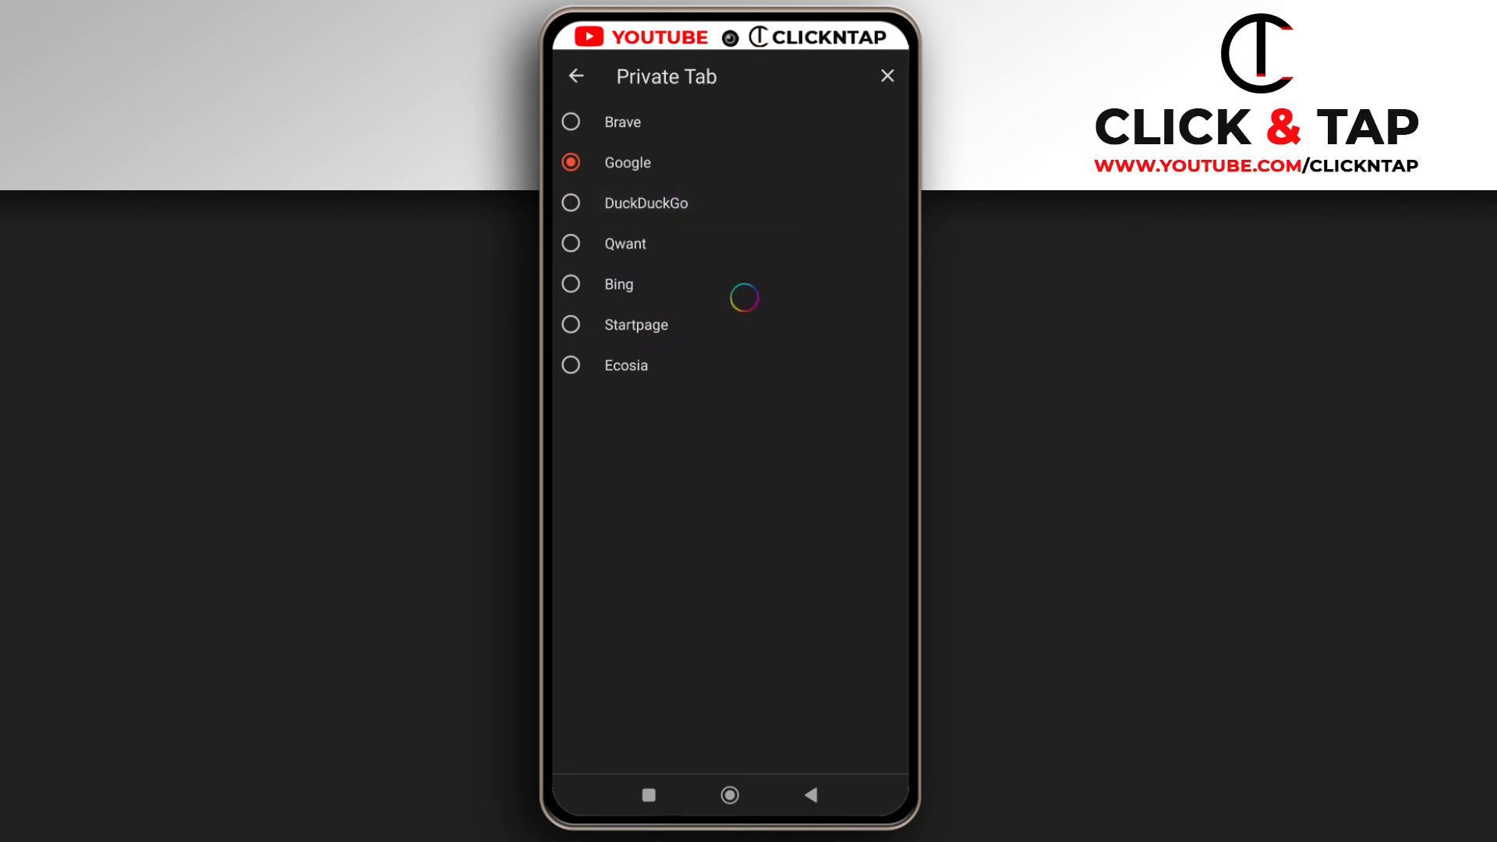
left_click(572, 284)
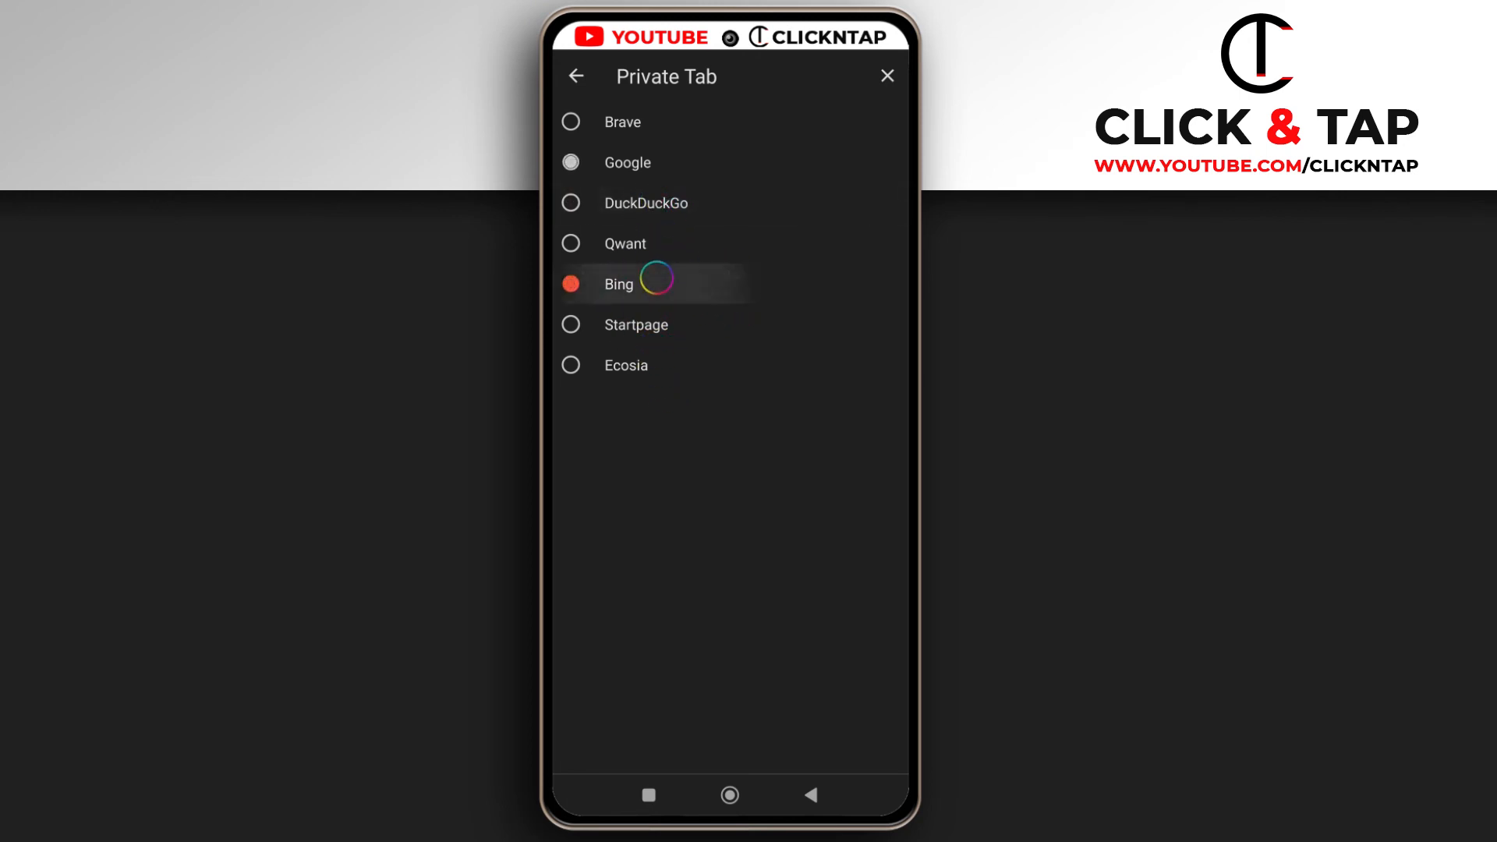